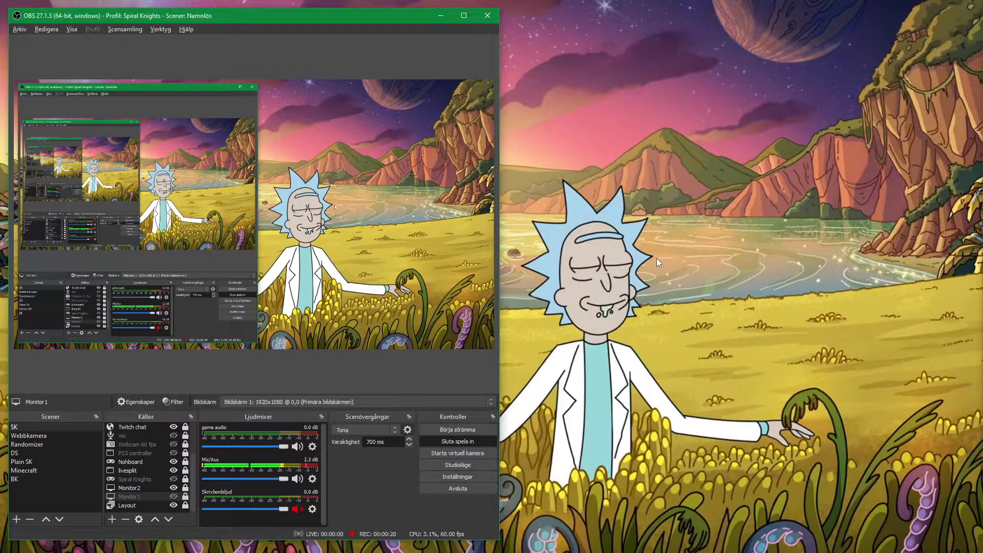
mouse_move(668, 250)
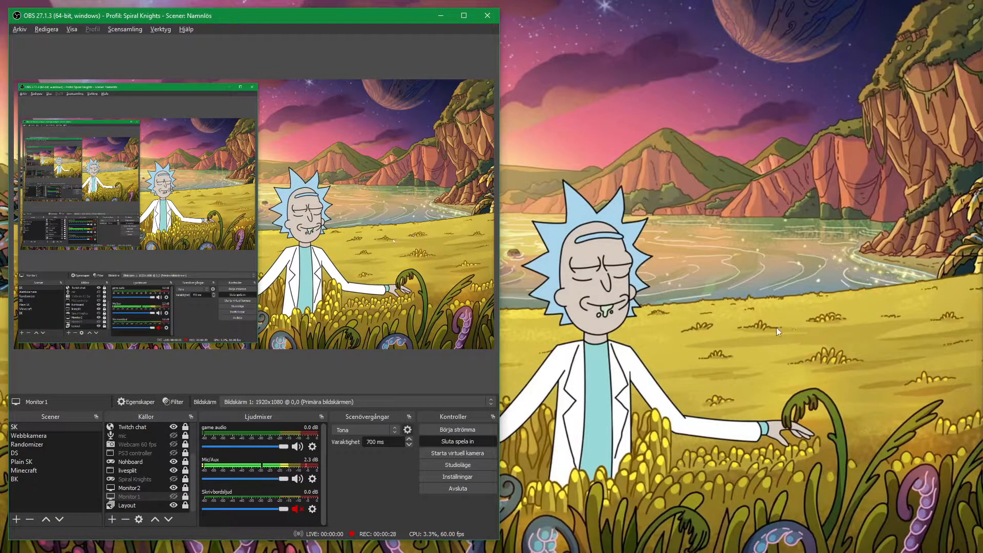
mouse_move(782, 255)
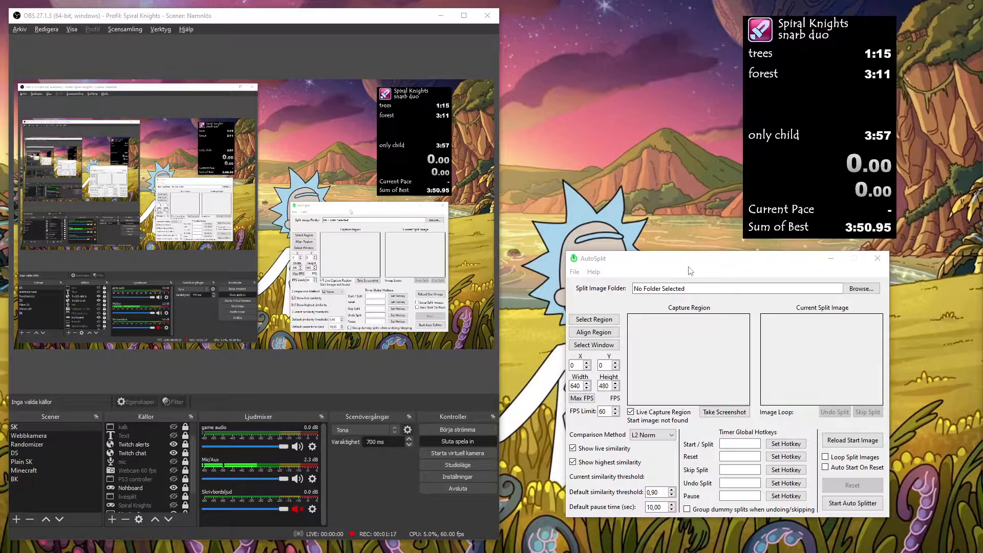
Position the AutoSplit window beside the LiveSplit timer showing the Spiral Knights splits.
drag(689, 258, 700, 262)
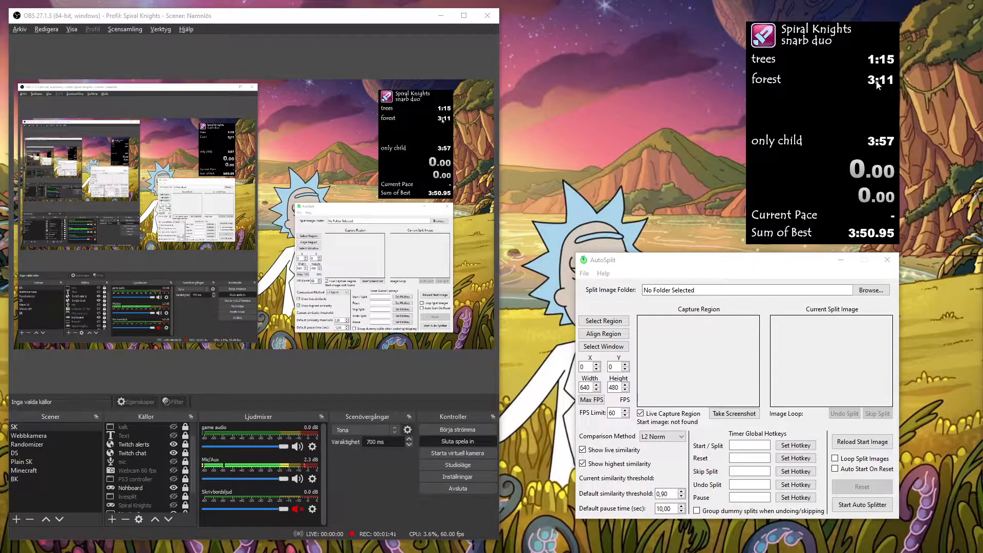
mouse_move(880, 67)
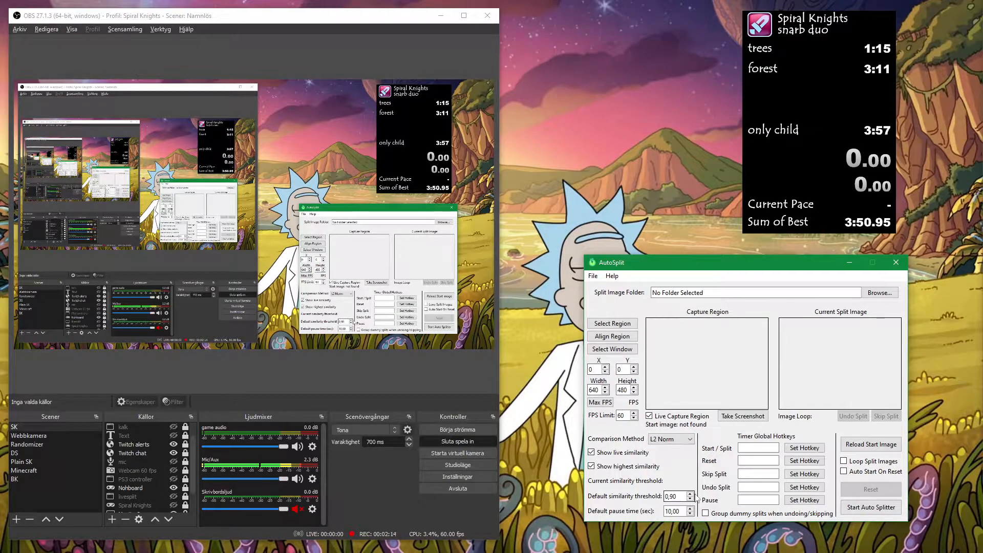
Load the sk.pkl settings file from the AutoSplit_1.6.1 folder.
click(592, 276)
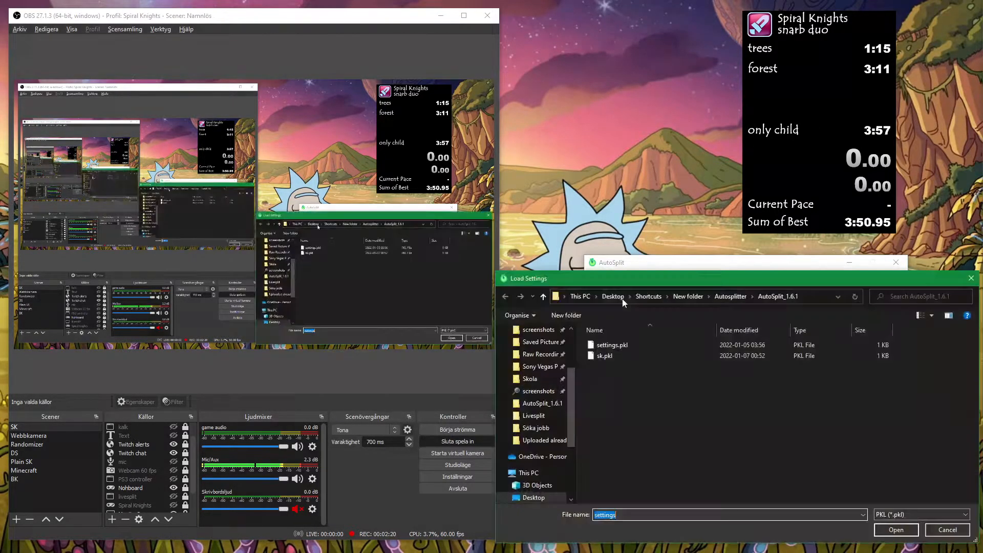
click(607, 356)
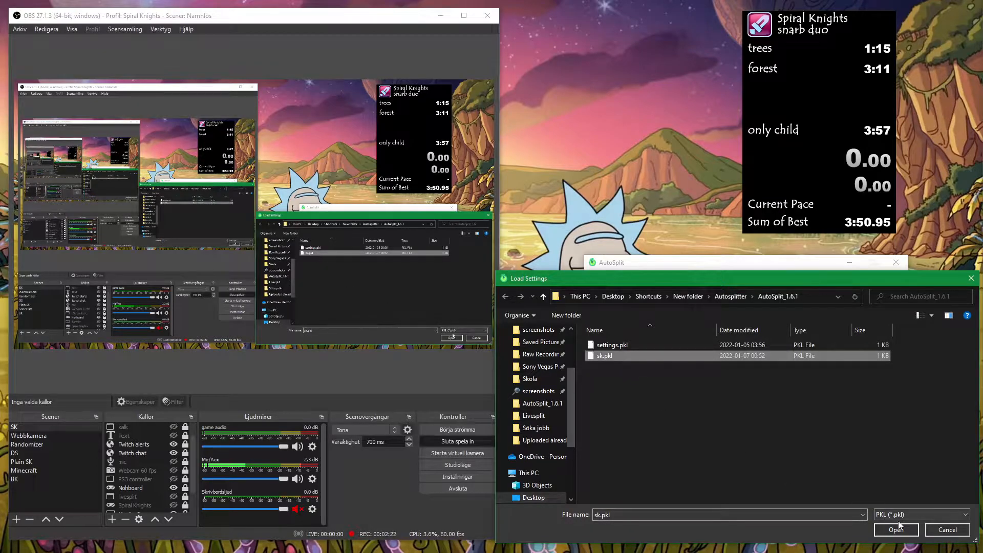
click(896, 530)
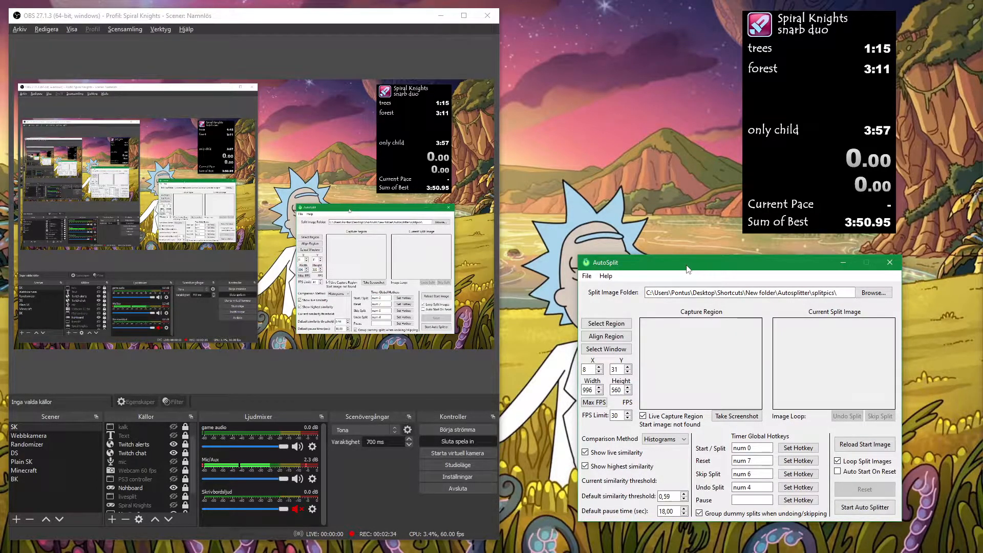
mouse_move(839, 372)
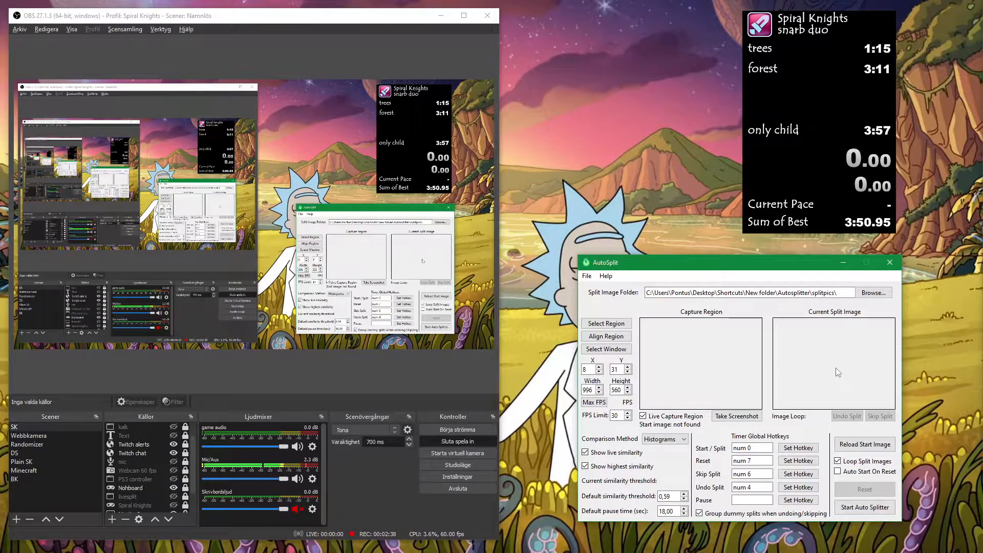
mouse_move(689, 270)
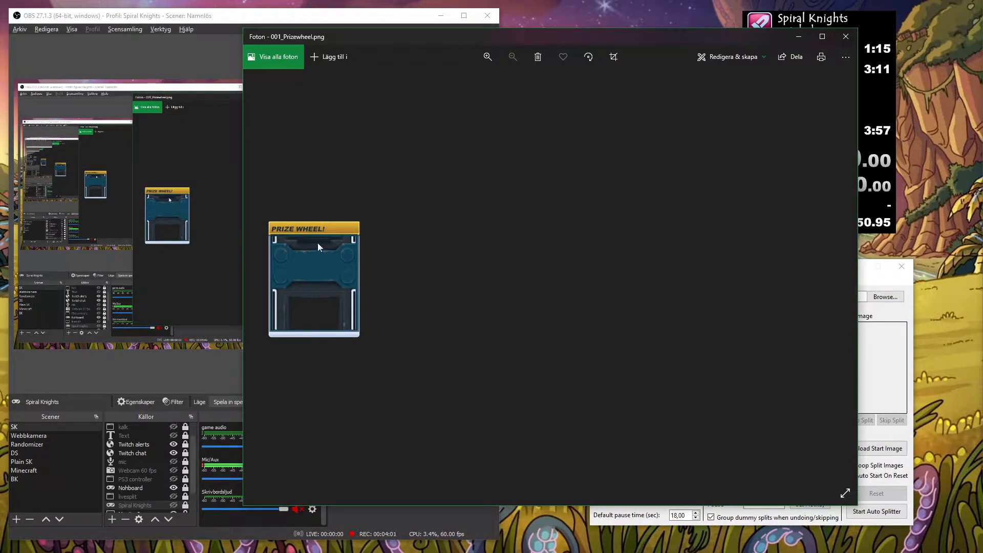
mouse_move(316, 275)
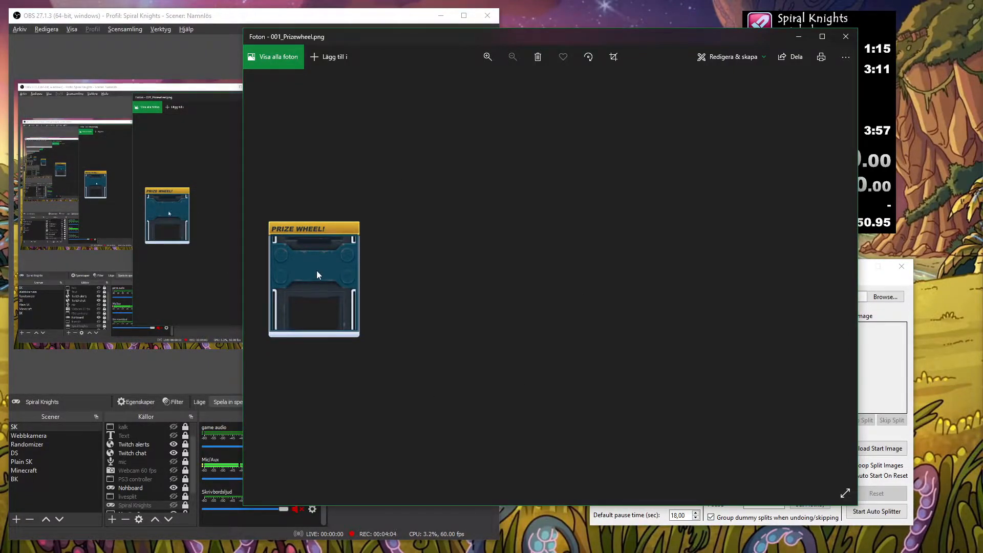
mouse_move(872, 284)
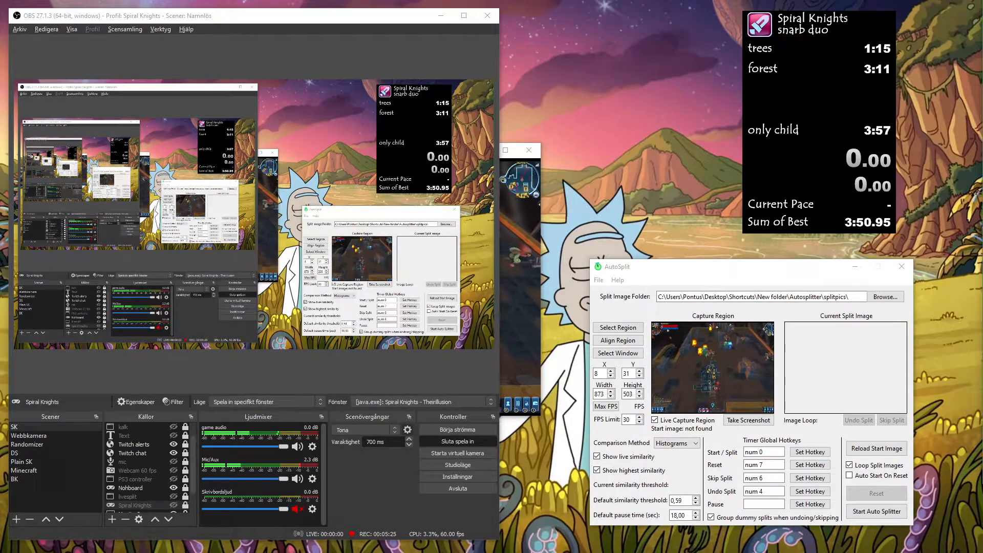
Start the auto splitter against the Spiral Knights window, starting the LiveSplit timer.
click(876, 511)
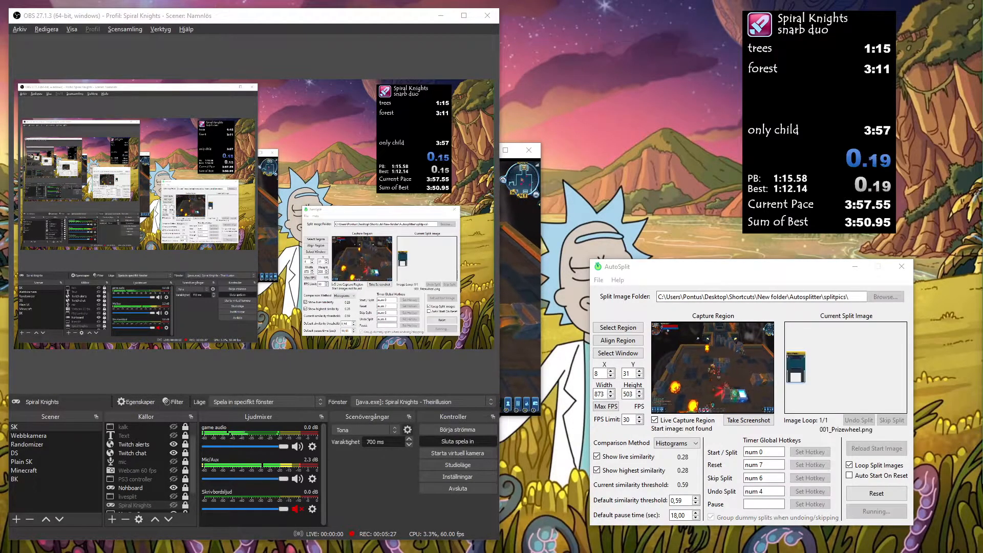